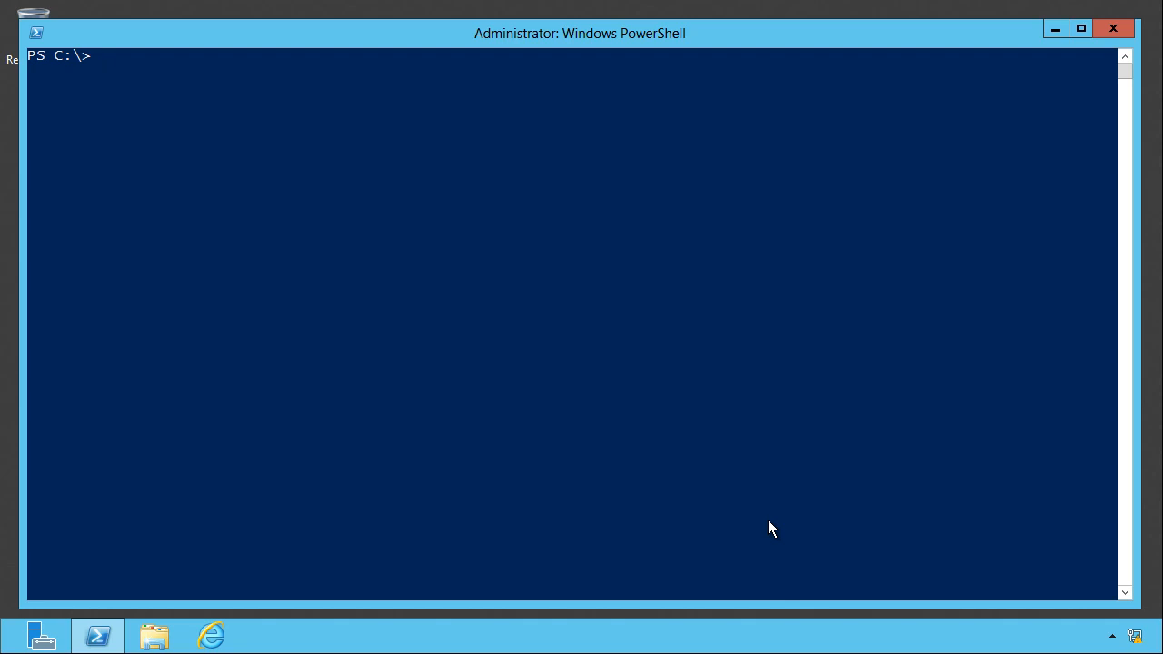
Search help for *event* commands, then read the paged Get-EventLog help and quit it
text(help)
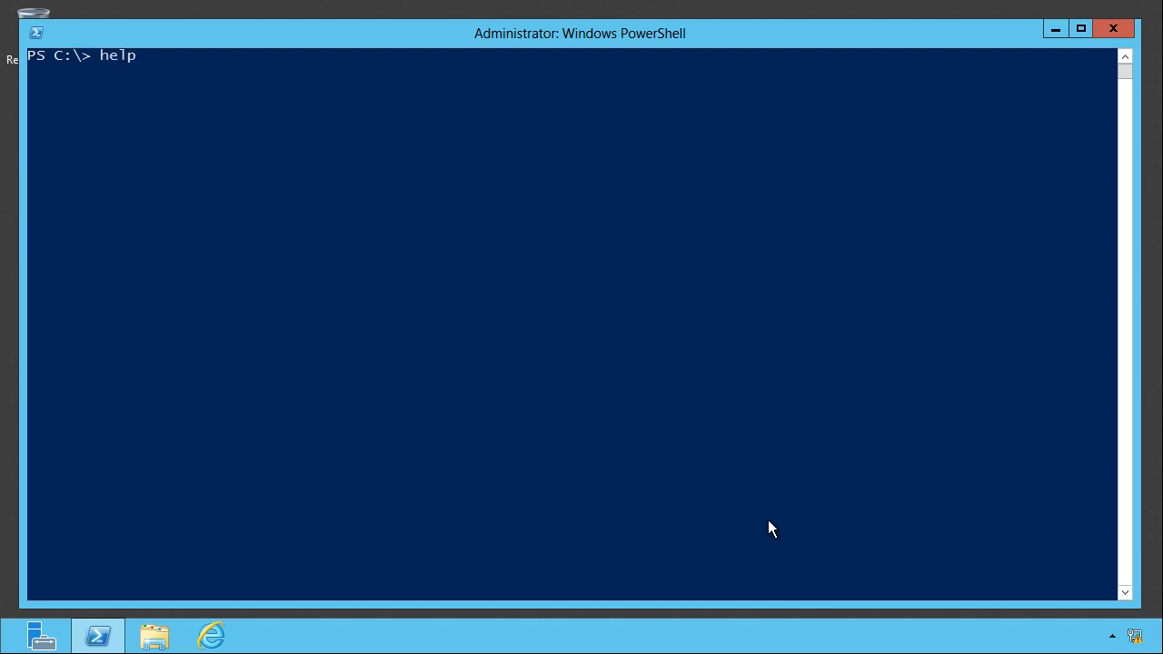
text(*event*)
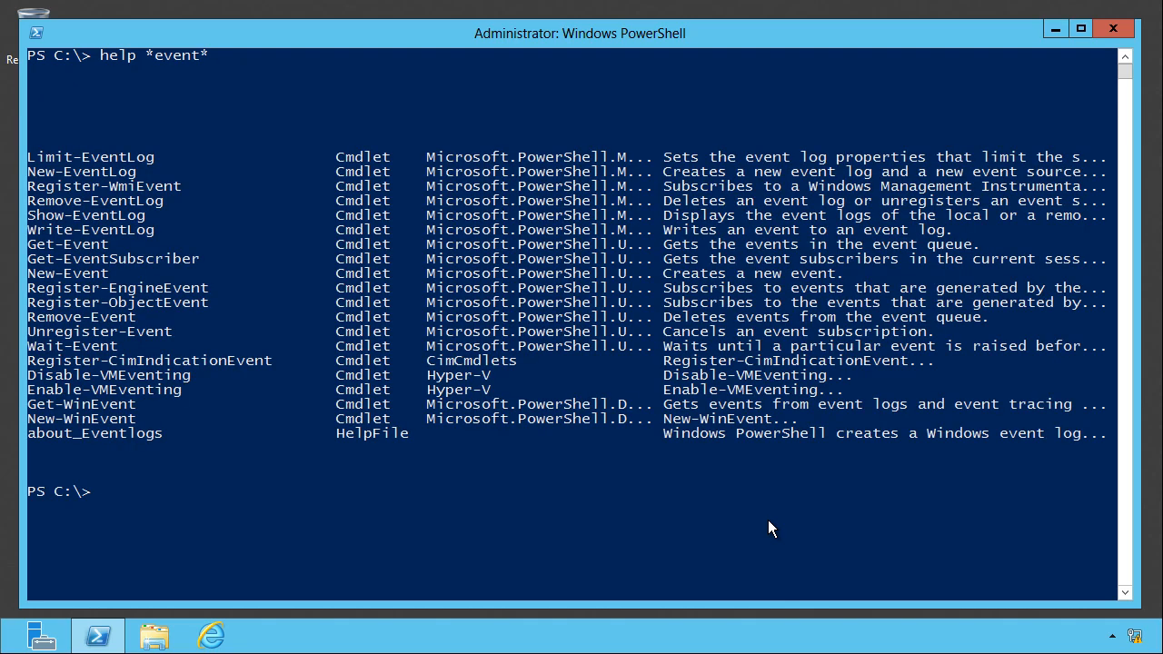
mouse_move(430, 364)
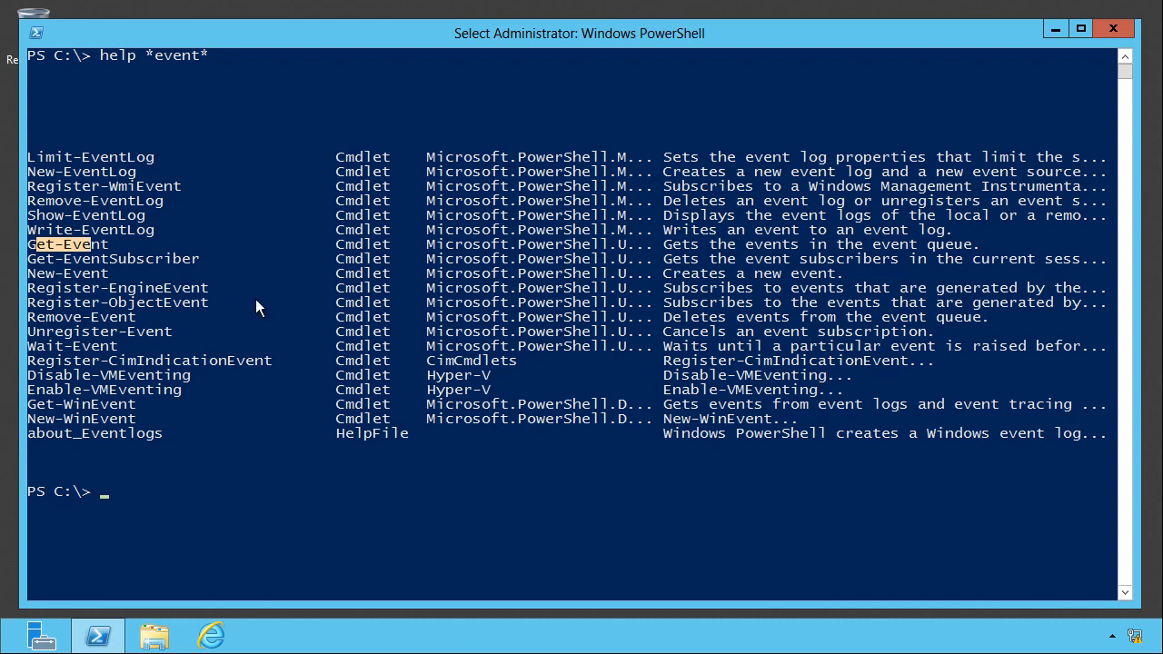
key(Enter)
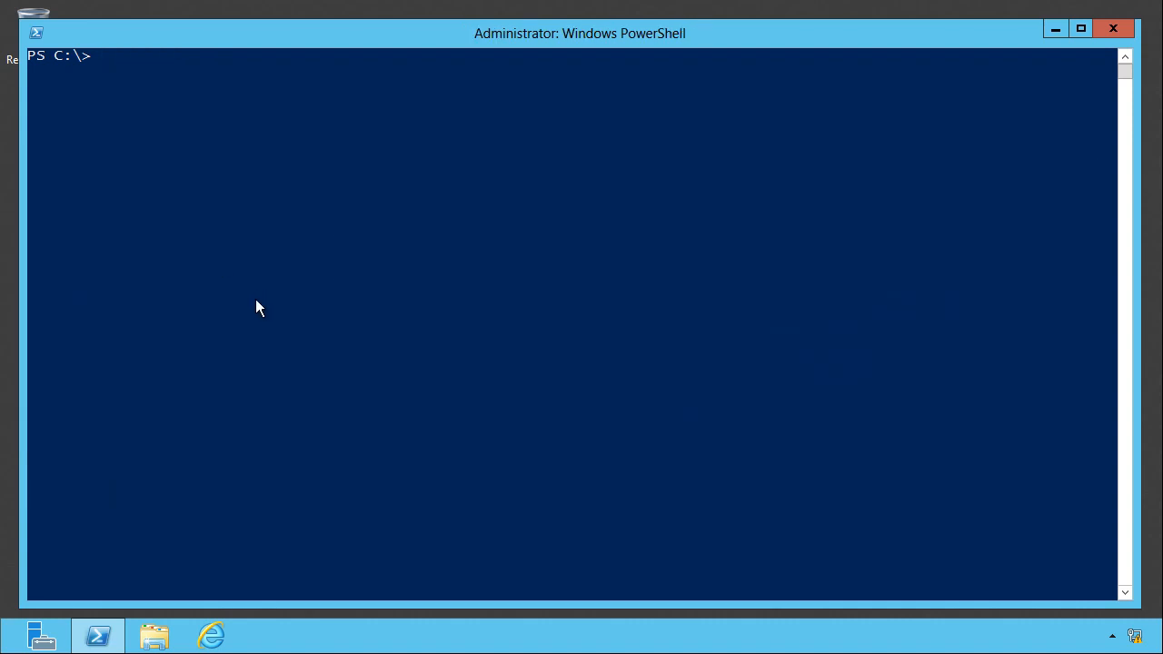
text(help)
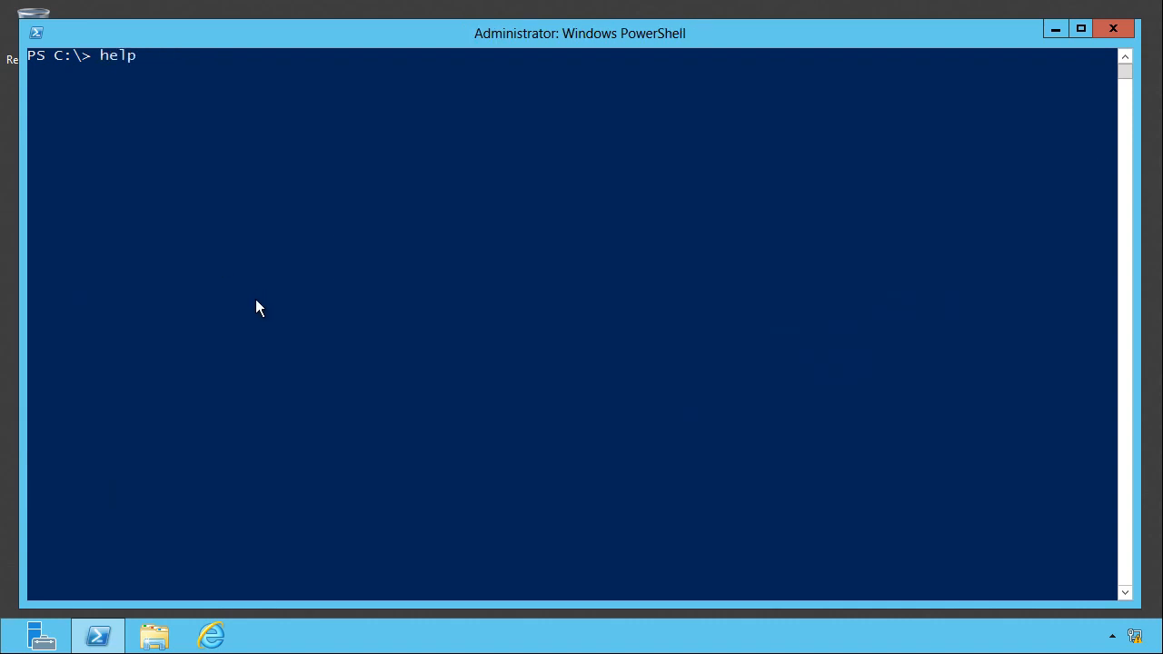
text(get-eventlog)
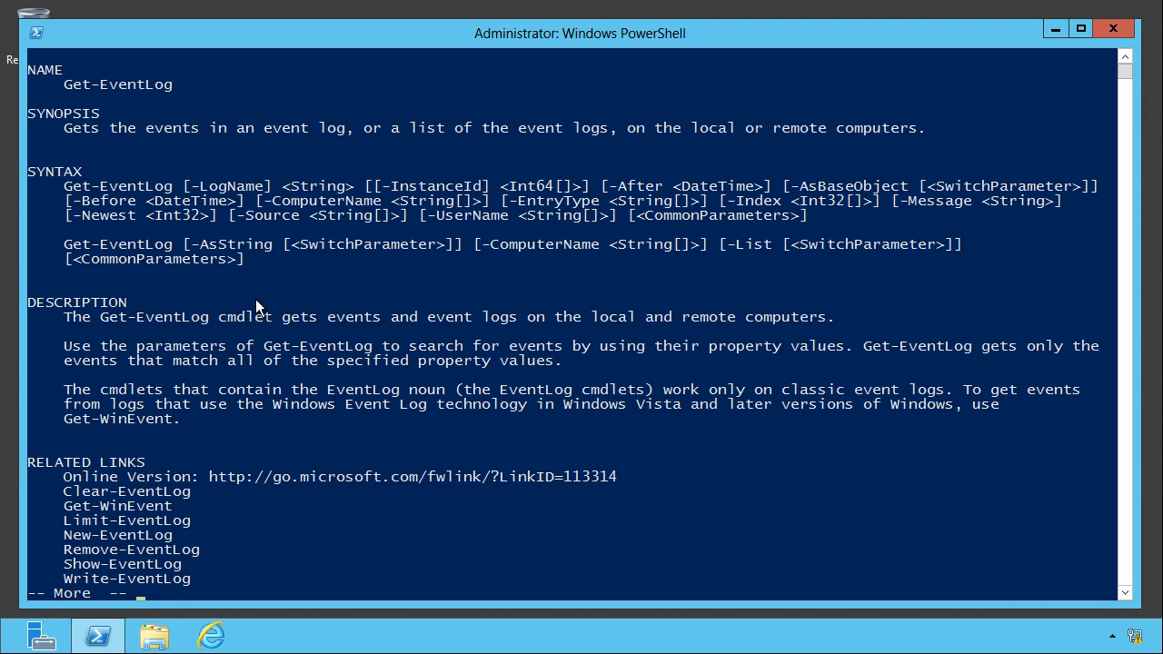
key(q)
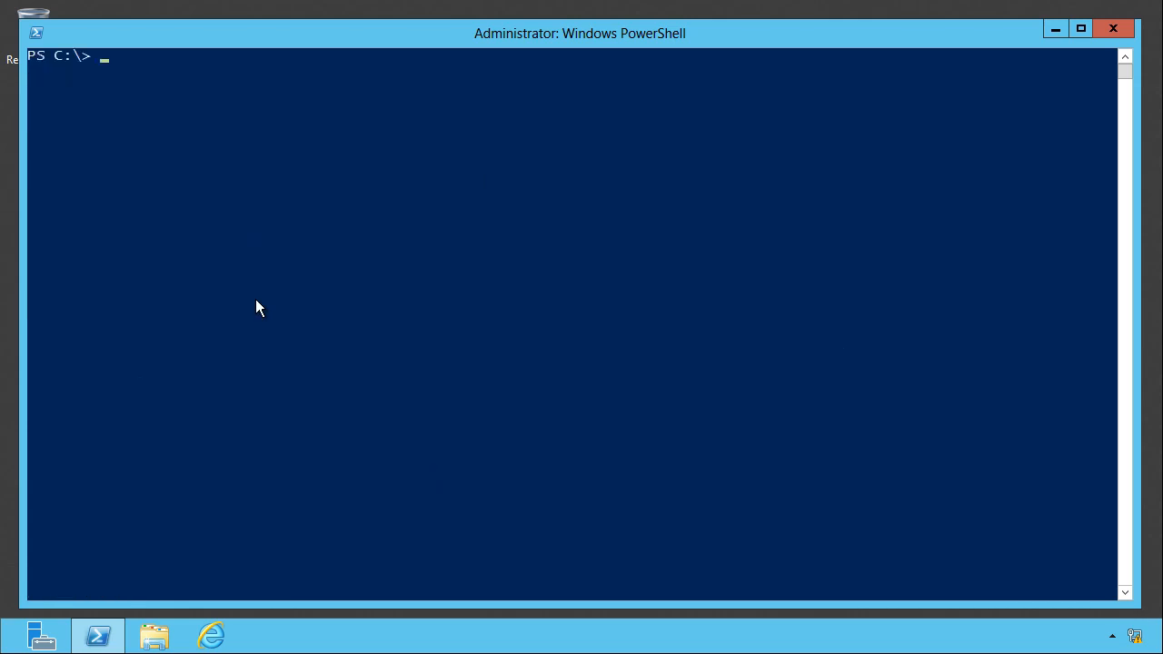
Run help get-eventlog -full, then reissue it with -ShowWindow for a separate help window
text(get-eventlog)
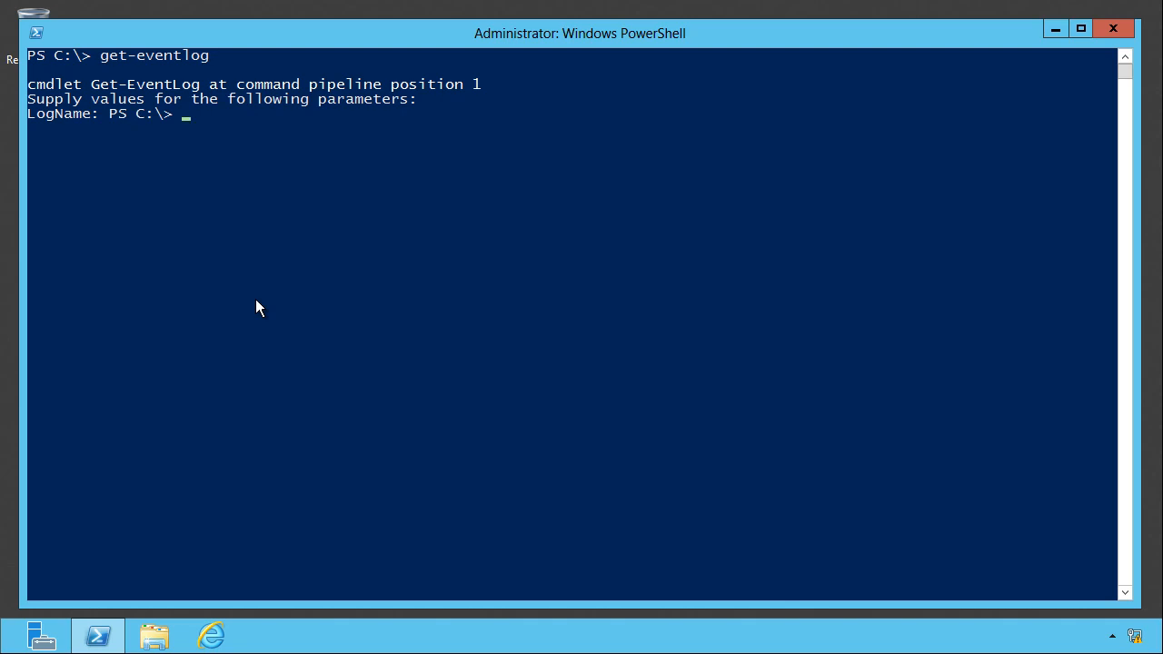
text(help get-eventlog)
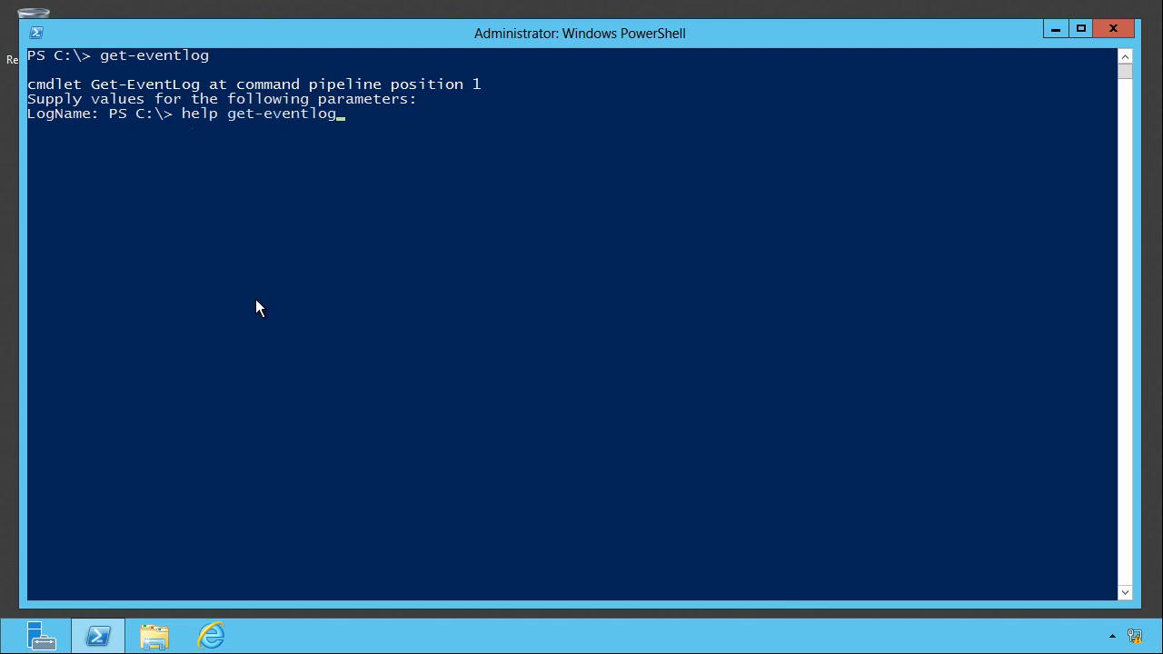
text(-)
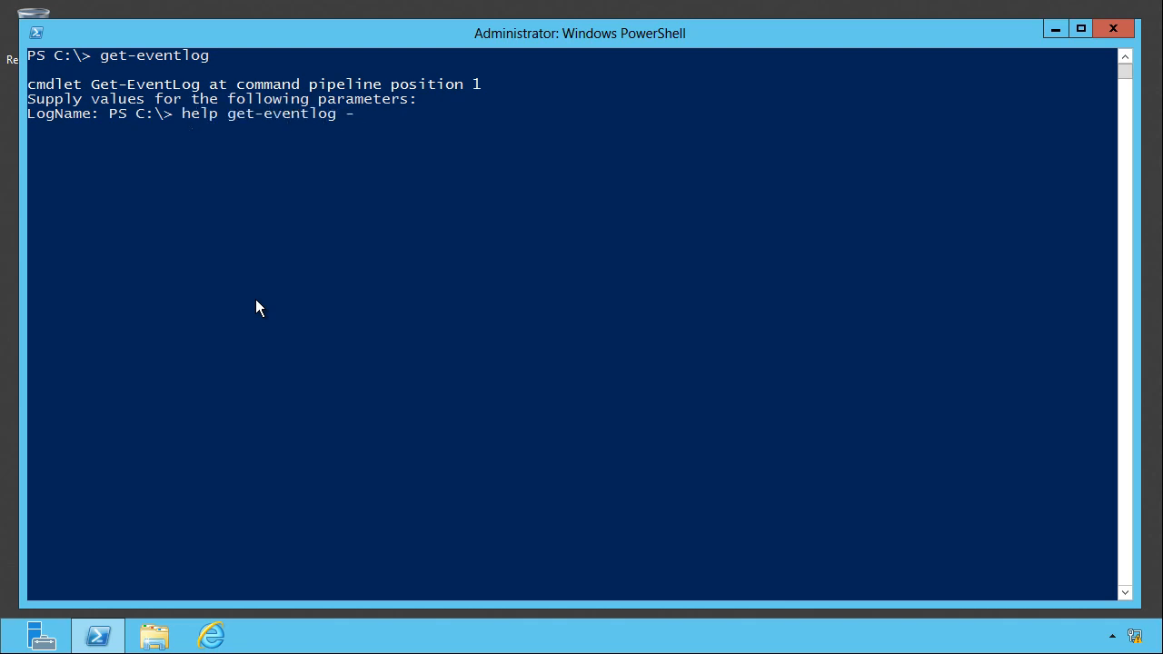
text(full)
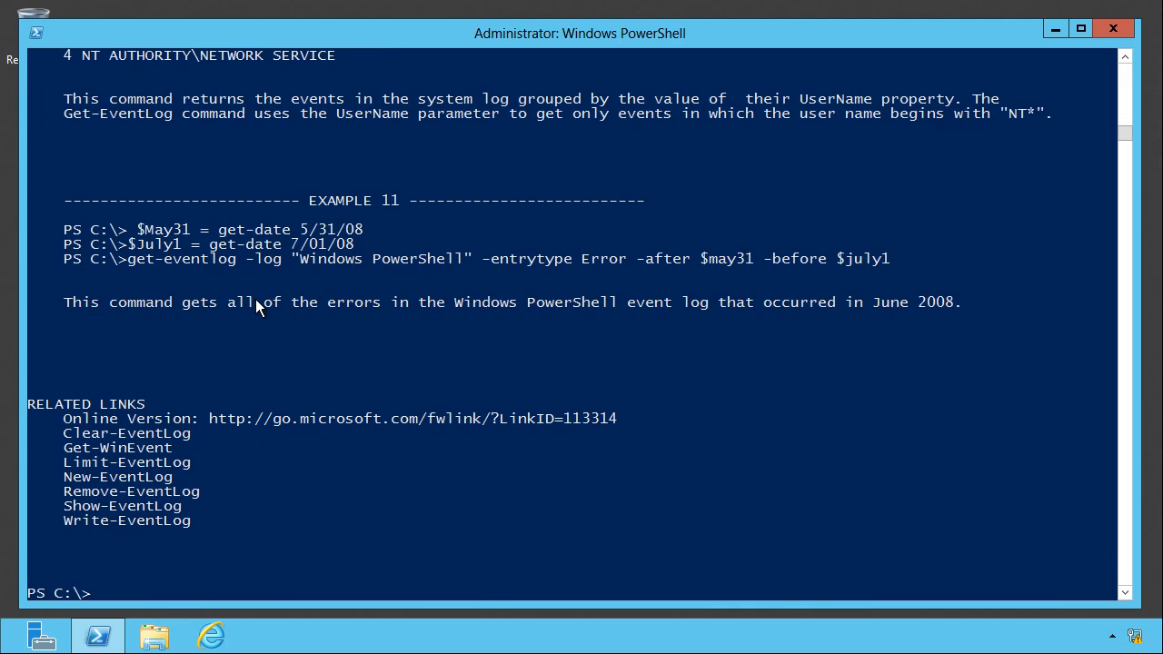
text(help get-eventlog -ful)
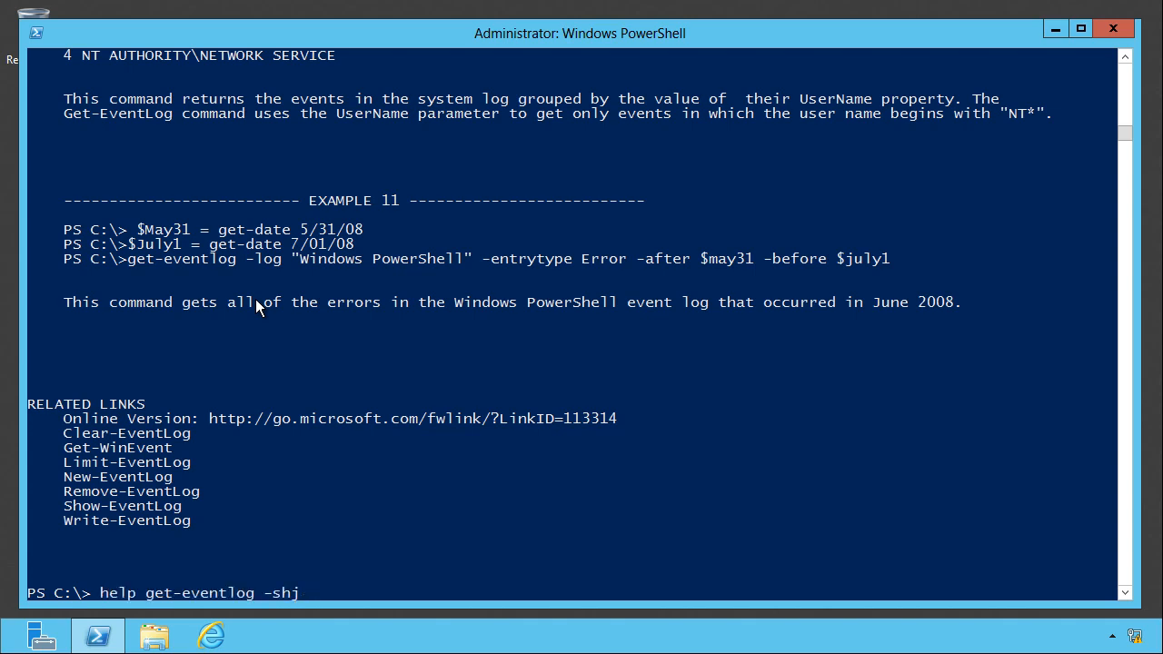
key(Enter)
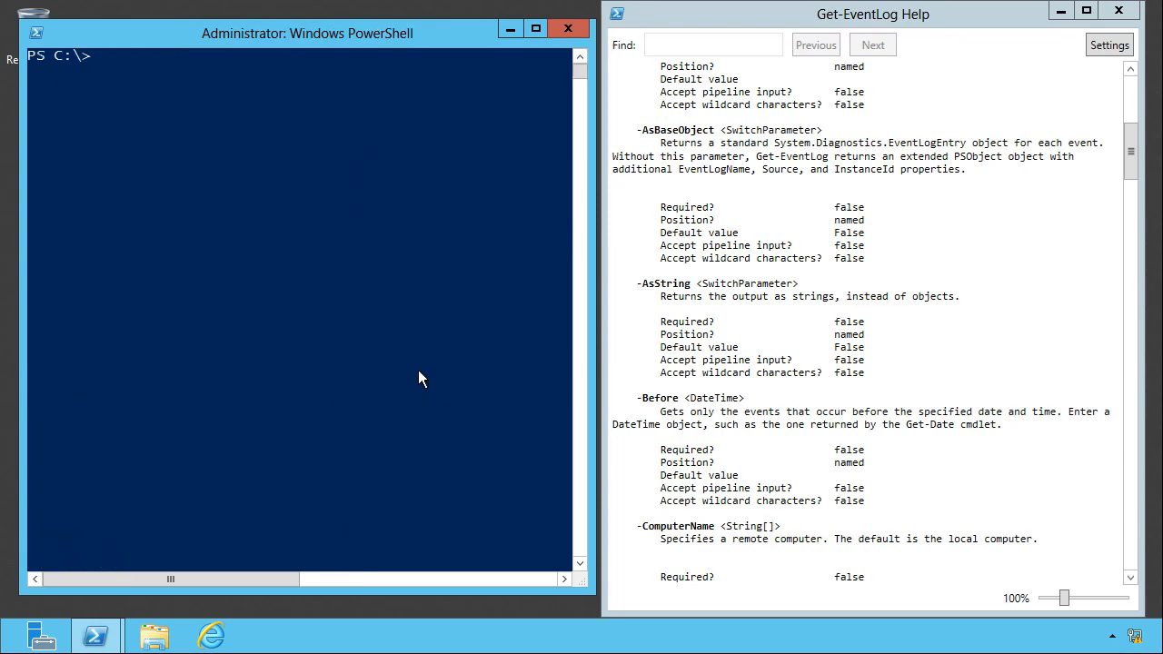
Scroll the Get-EventLog help window down to its Examples section and begin a new command
drag(1131, 149, 1131, 290)
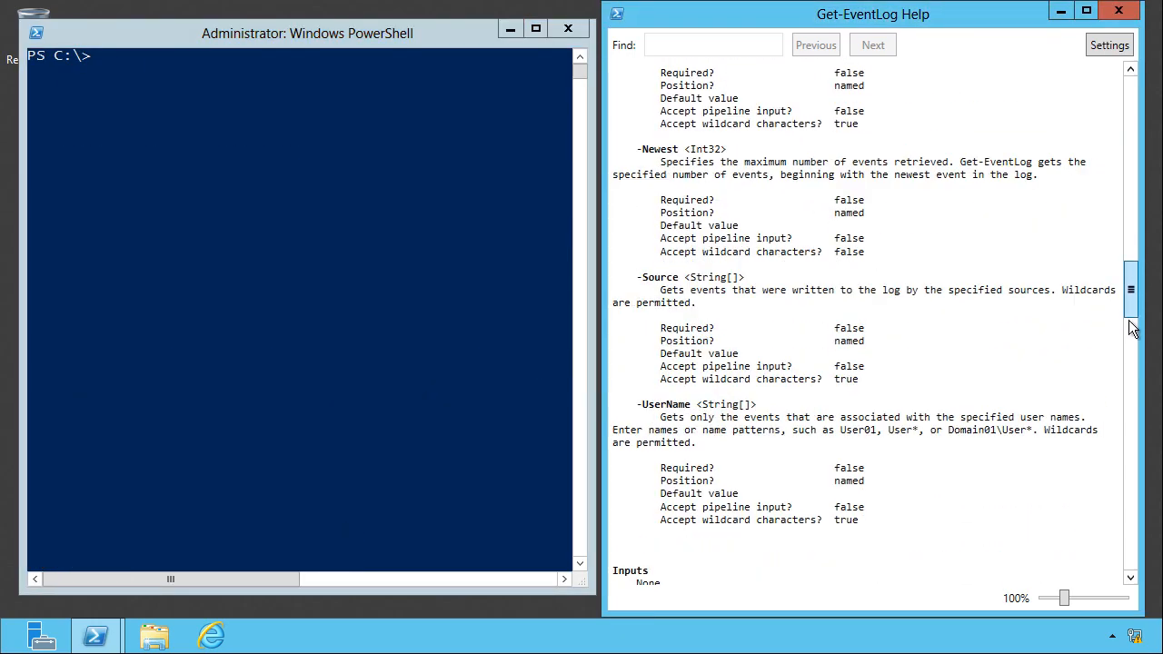
scroll(down, 3)
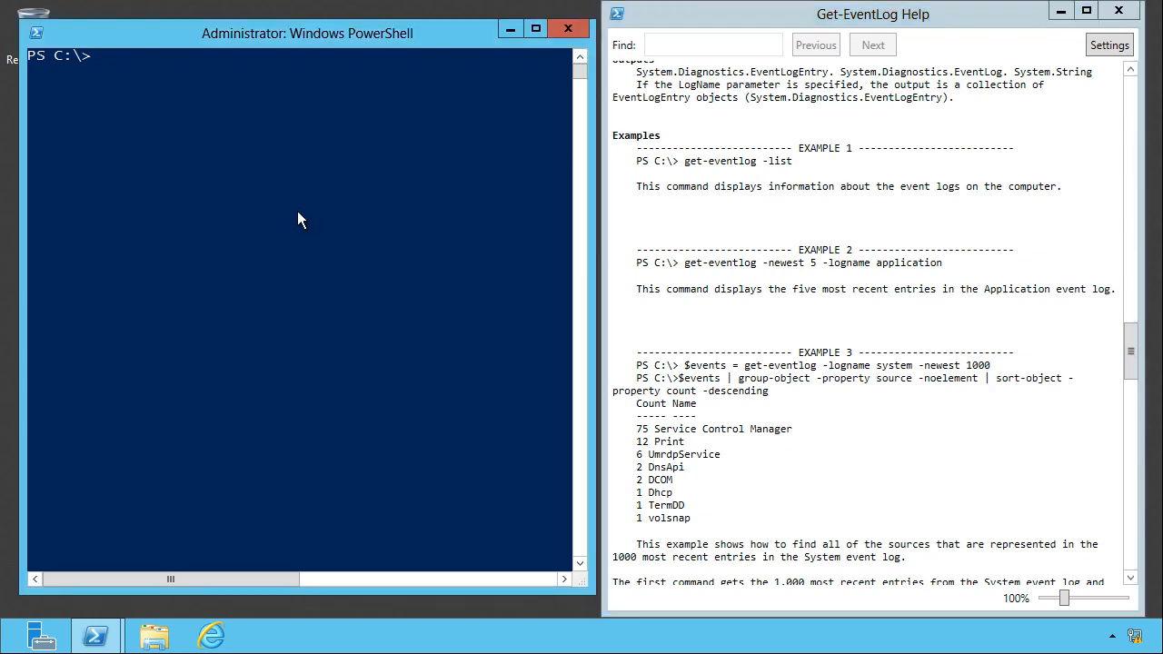
text(g)
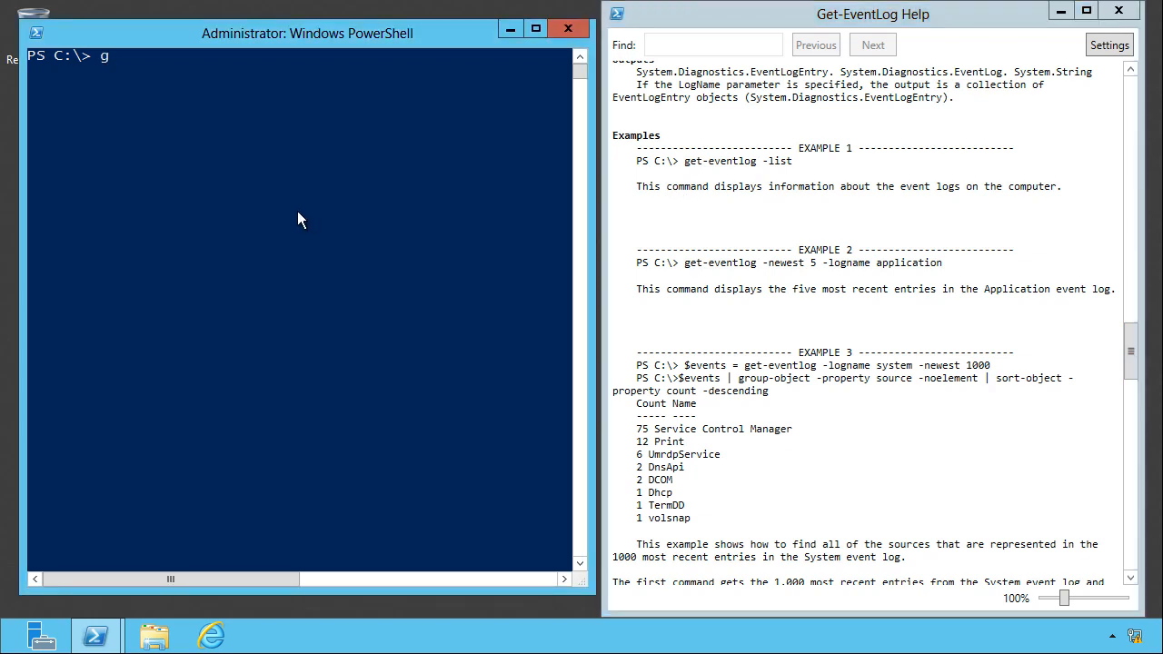
Run Get-EventLog security -Newest 10 to list the ten newest Security entries
text(et-eventlog -list)
text(get)
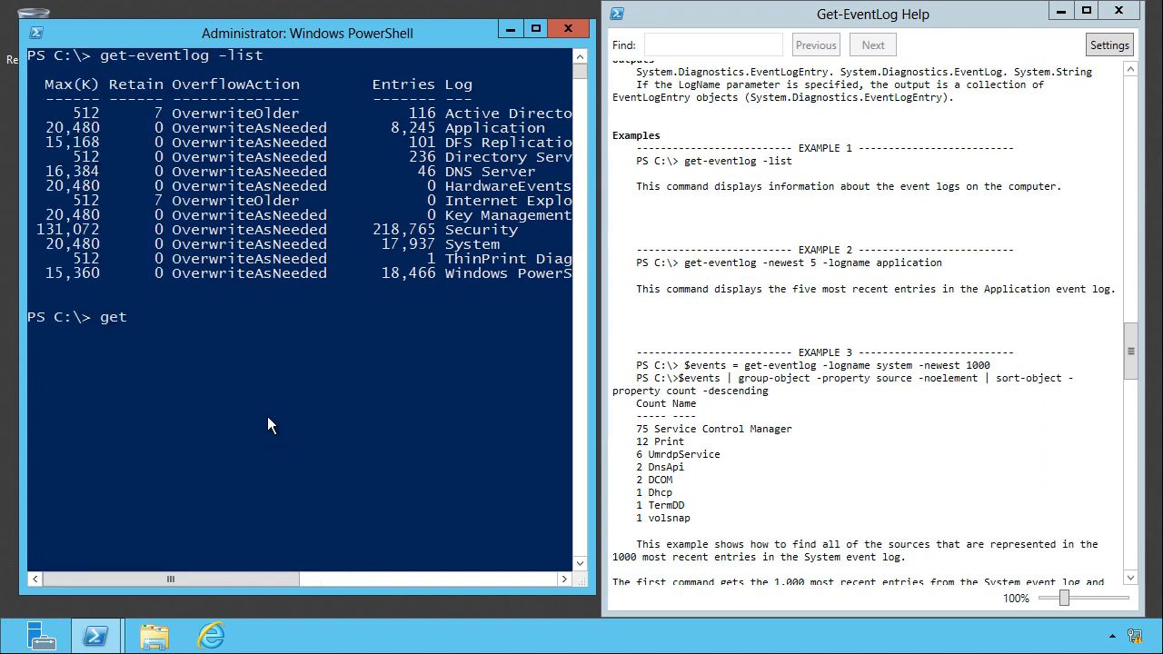
text(-eventlog -LogName)
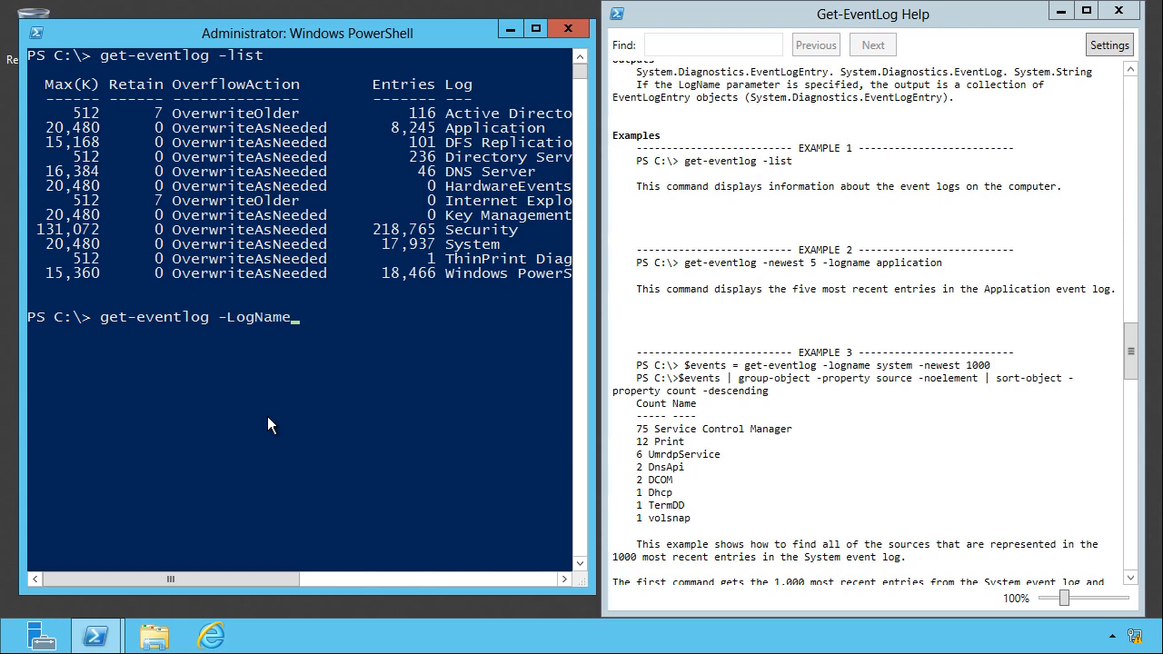
text(security)
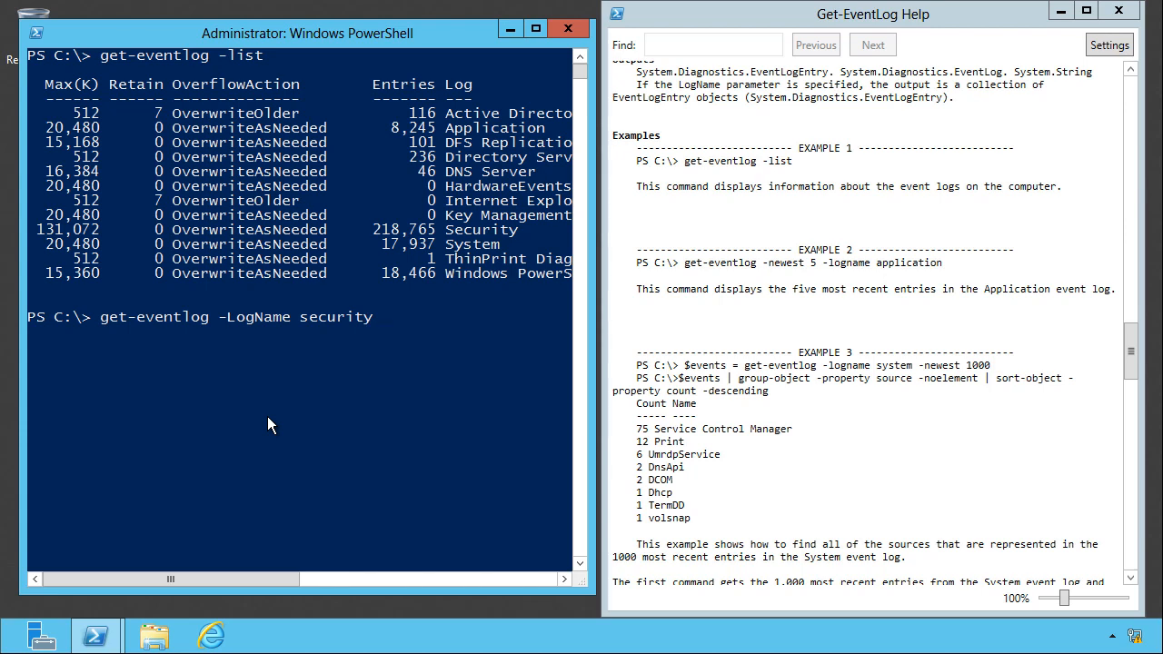
text(-Newest)
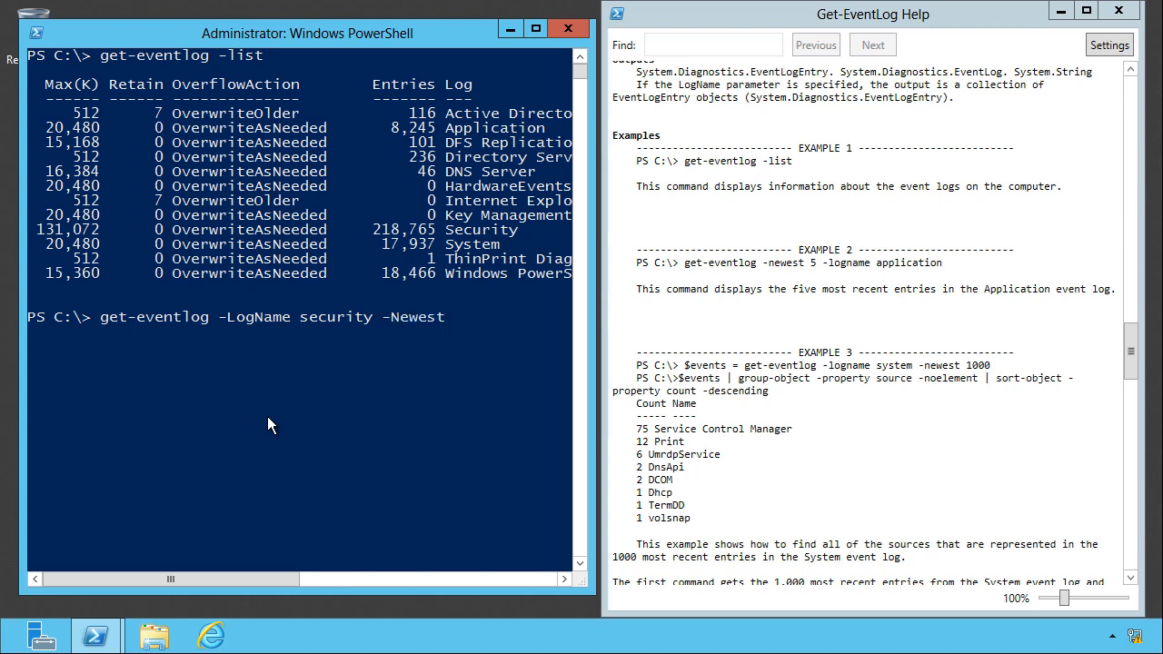
text(10)
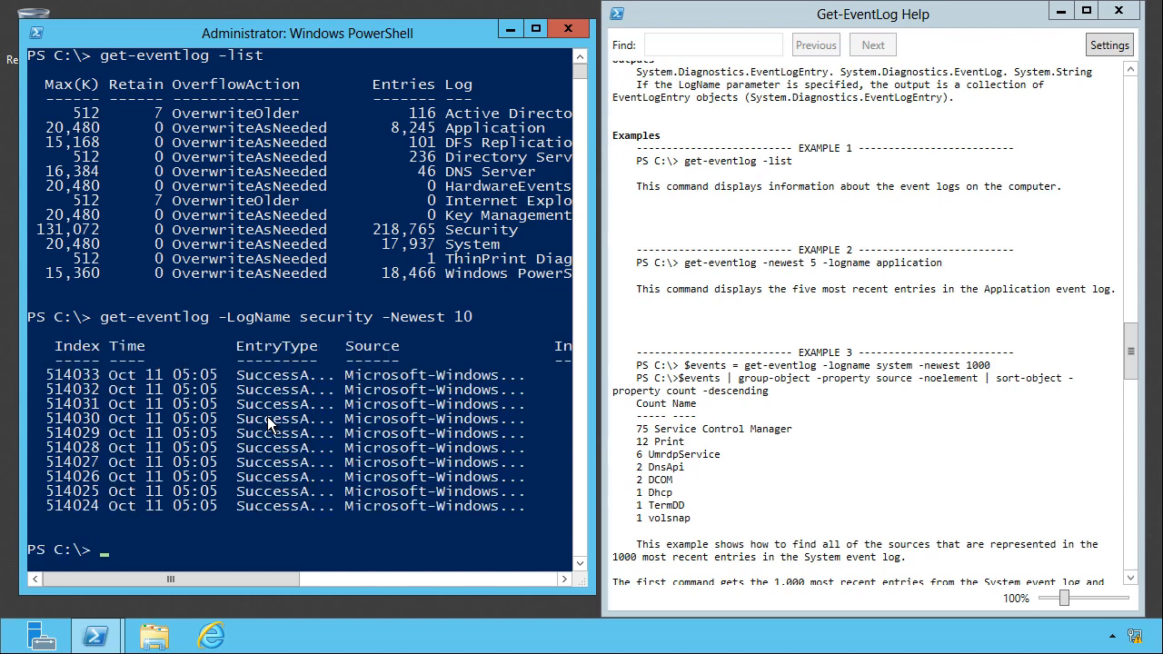
Repeat the query as Get-EventLog -LogName security -Newest 10 with the parameter spelled out
text(get-ev)
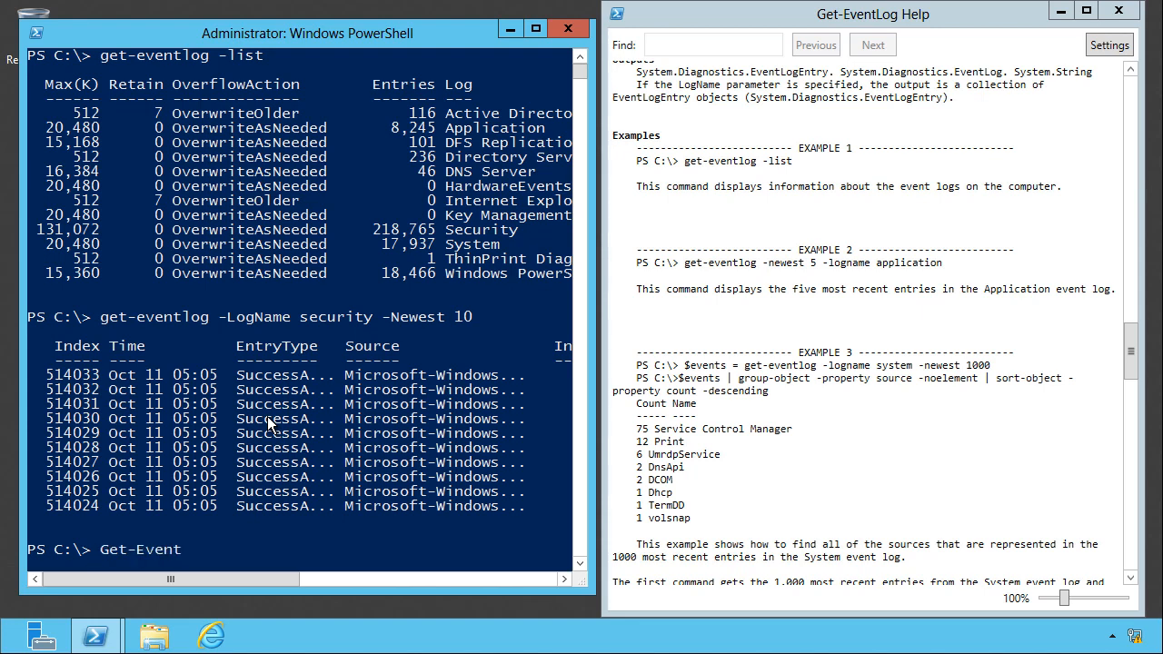
text(Log)
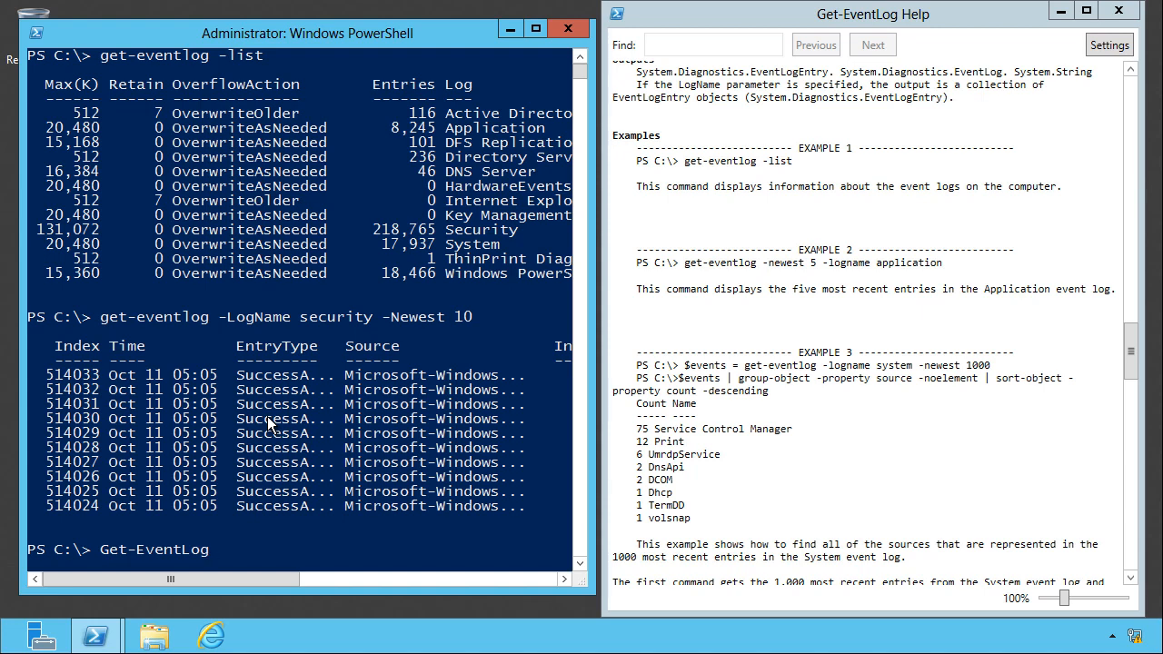
text(-l)
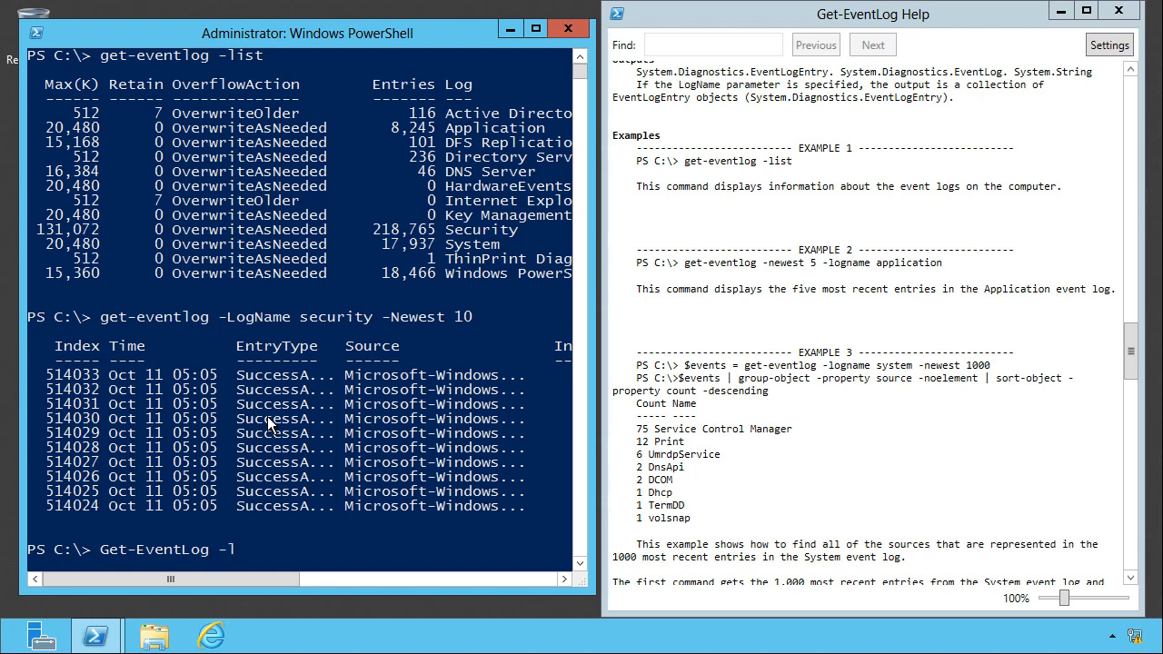
text(ogName Security)
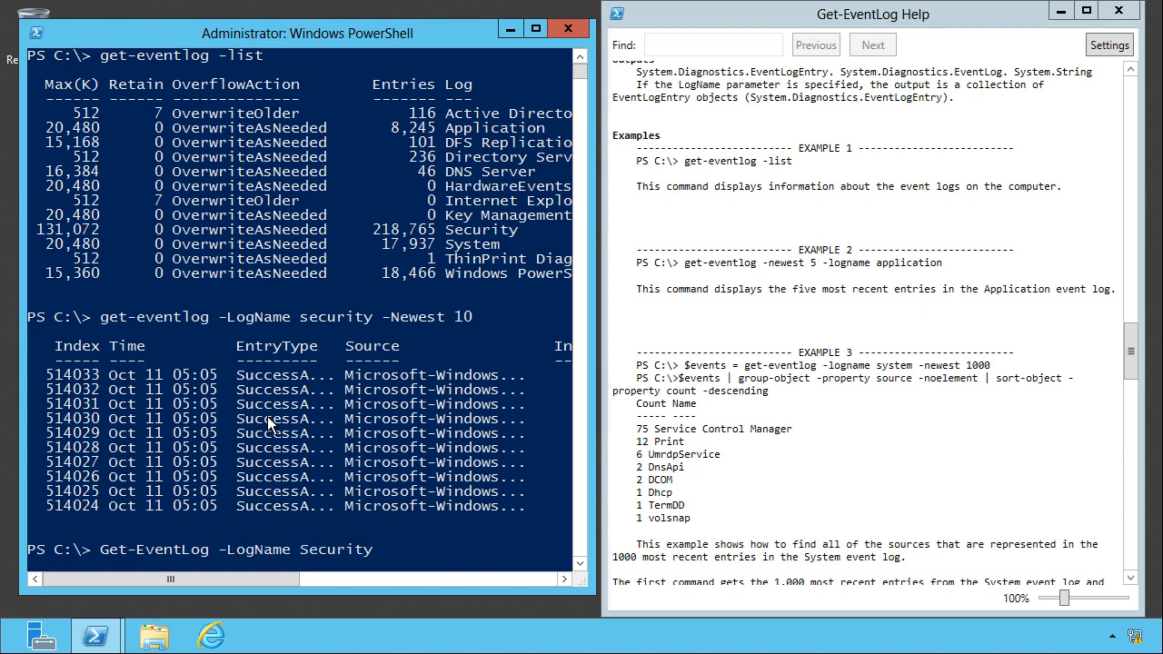
text(-n)
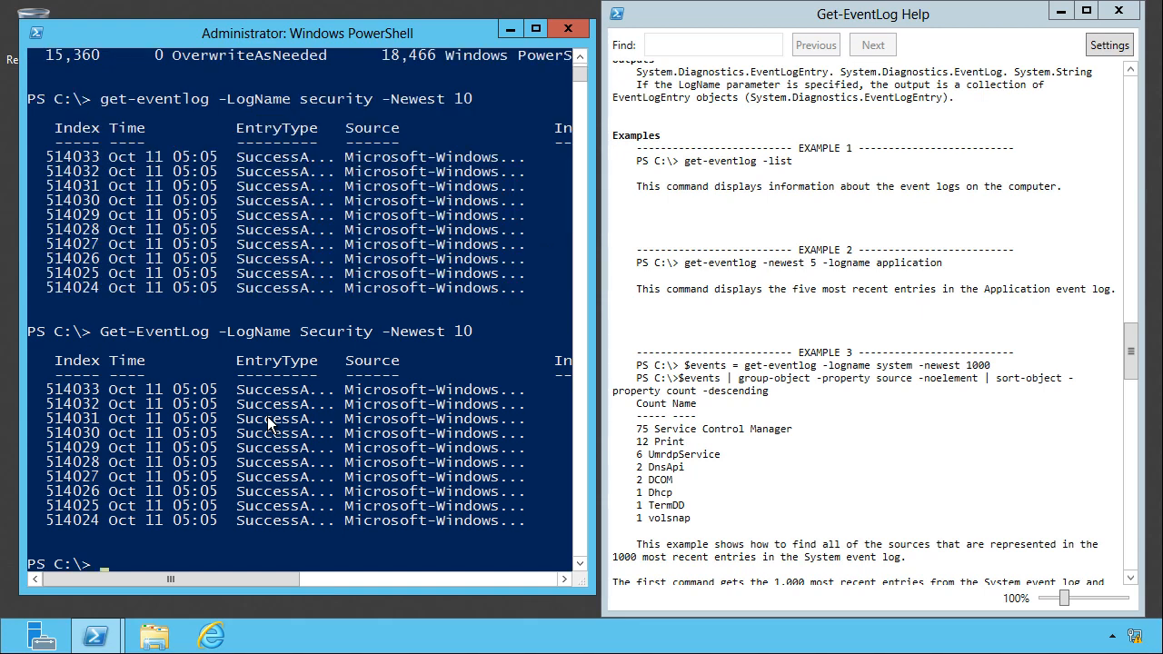
Highlight the InstanceId and other parameter names in the Get-EventLog Syntax section
drag(171, 578, 288, 578)
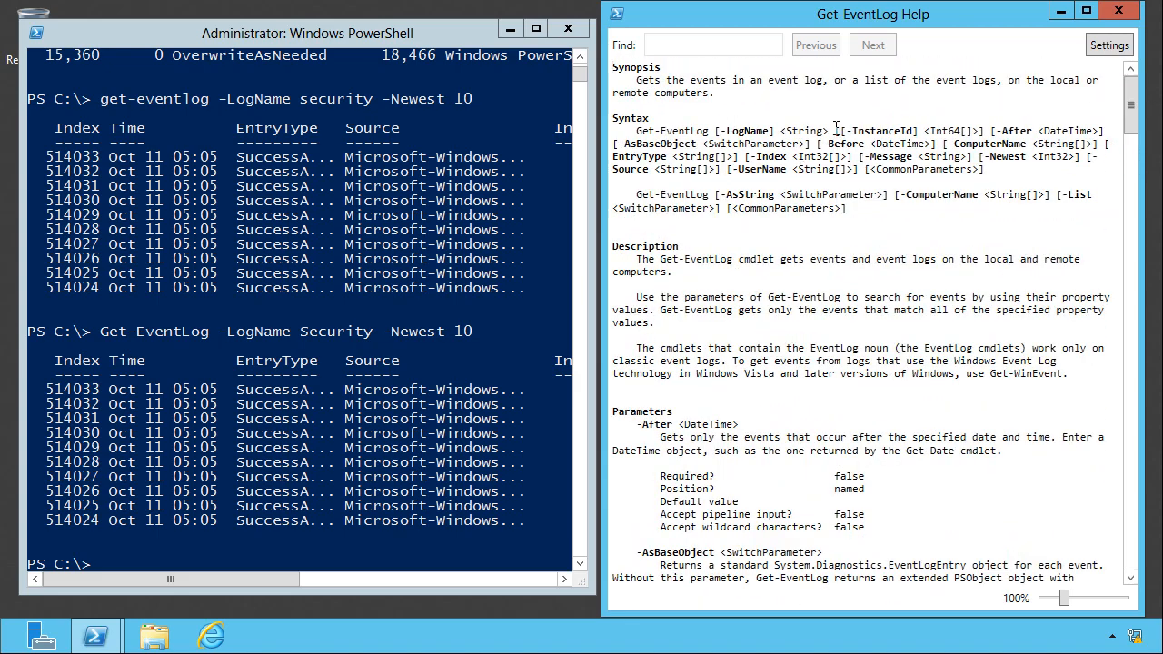
drag(839, 131, 977, 131)
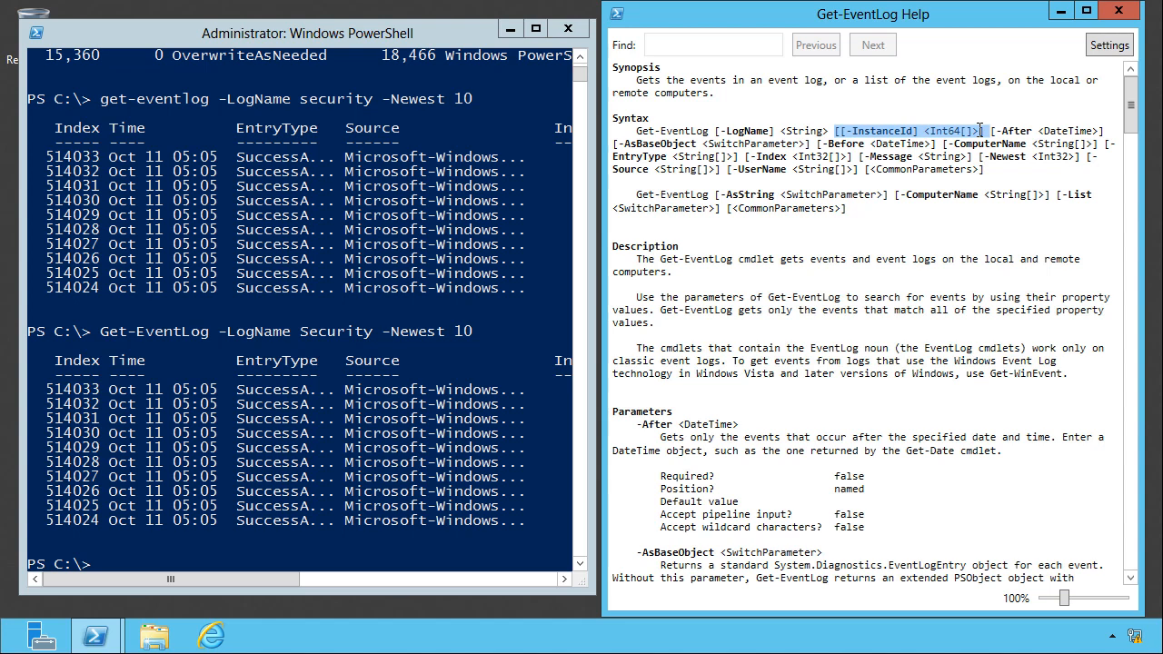
mouse_move(950, 184)
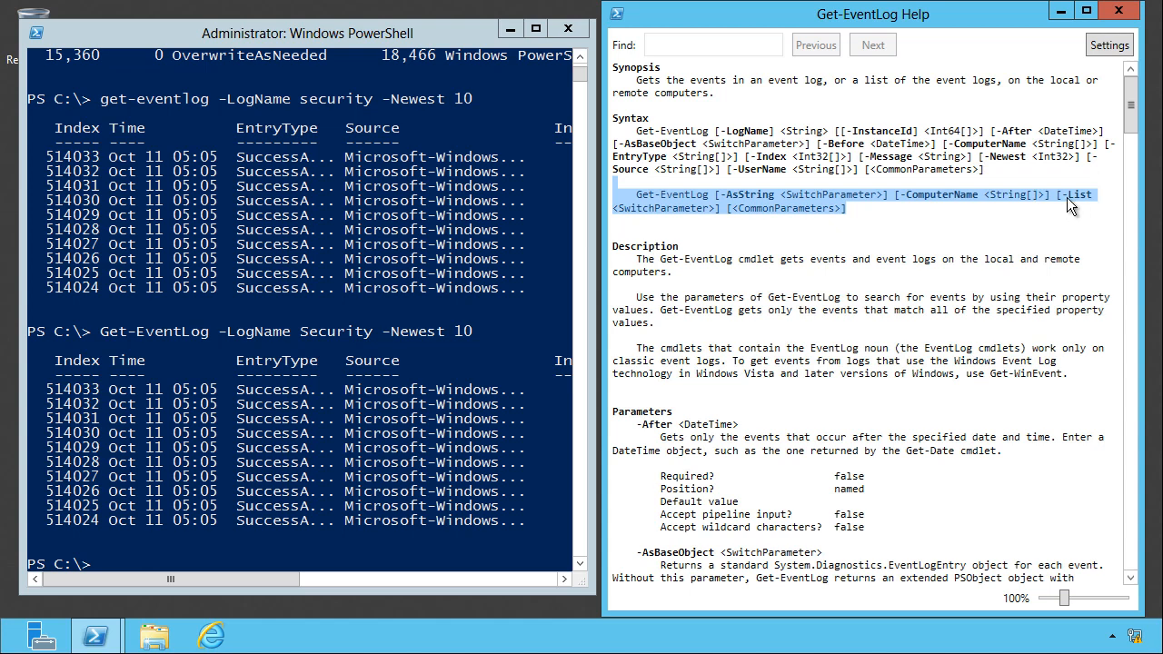
click(894, 215)
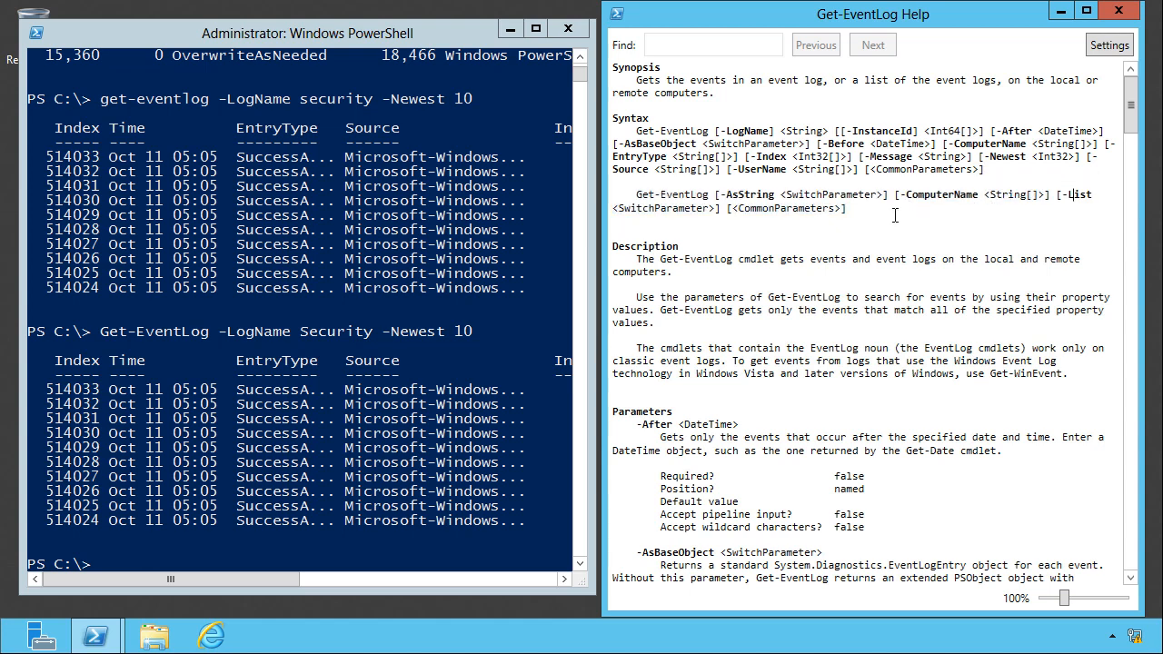
mouse_move(1054, 200)
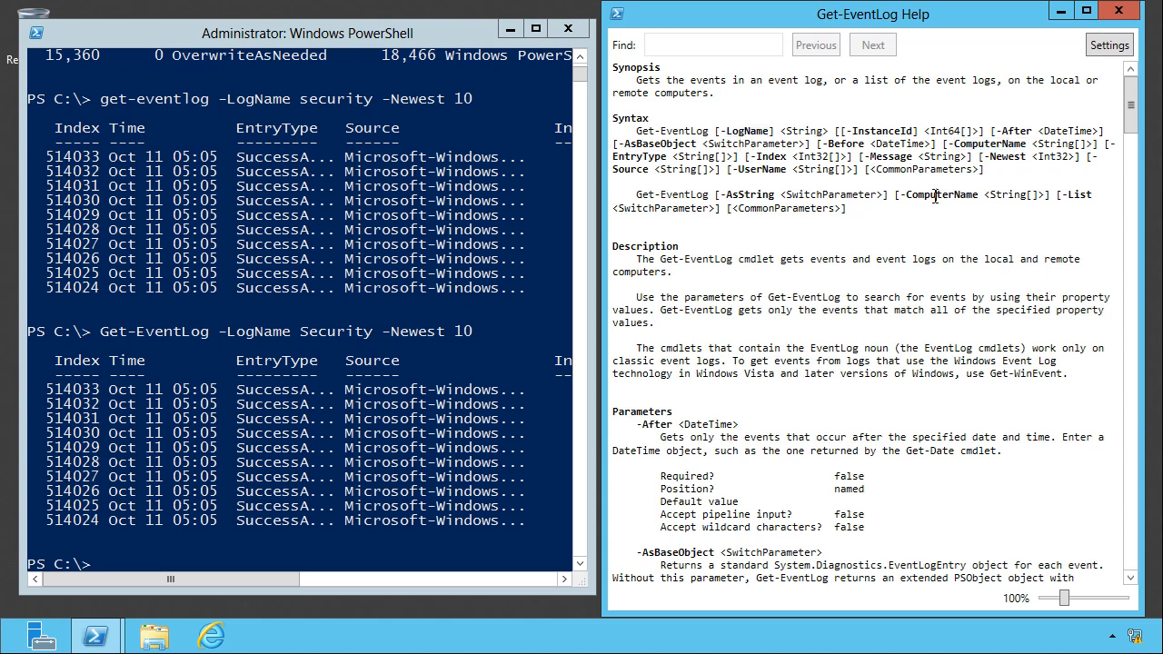
double_click(941, 195)
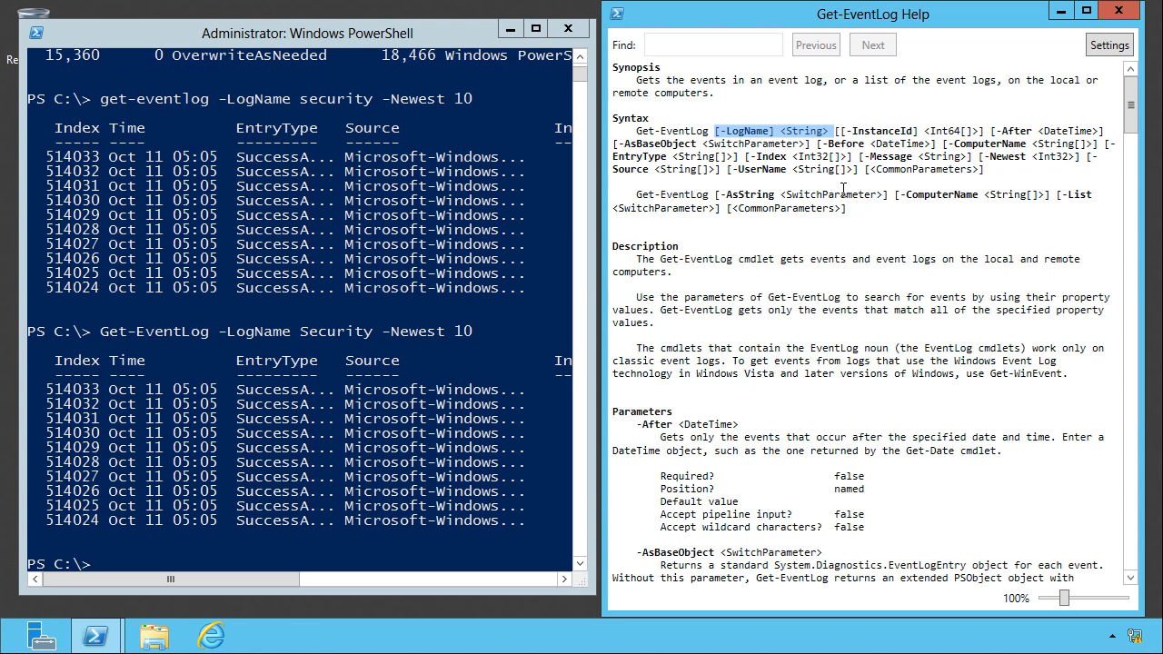
mouse_move(785, 139)
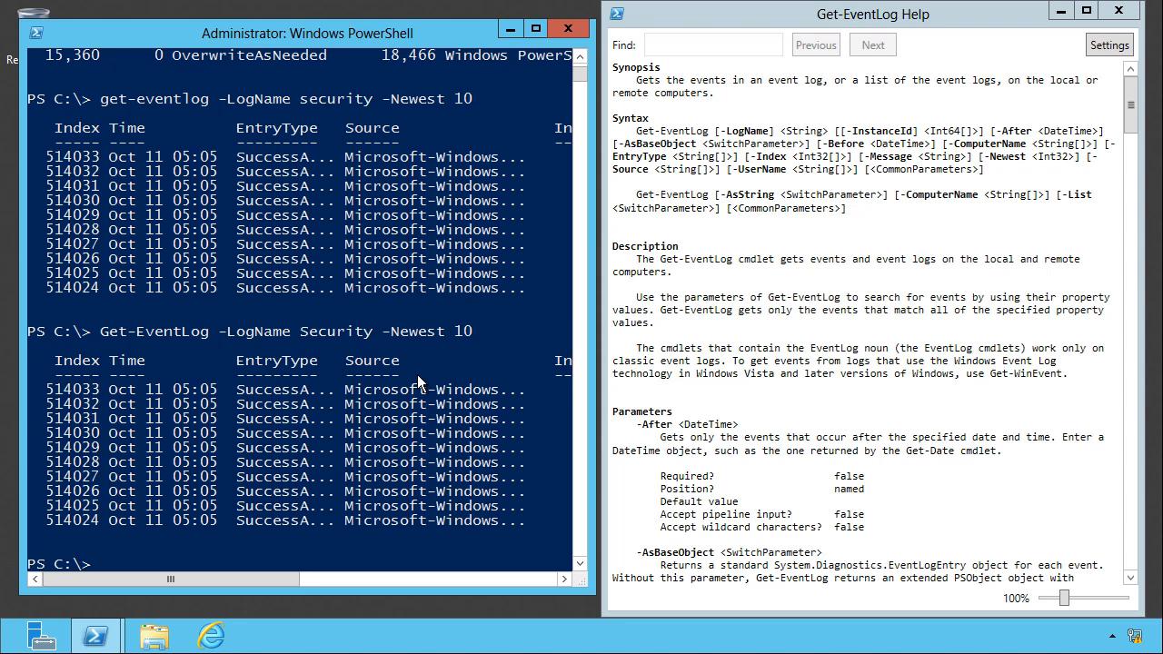
Run Get-EventLog application -Newest 5 for the five newest Application entries
text(Get-EventLog -)
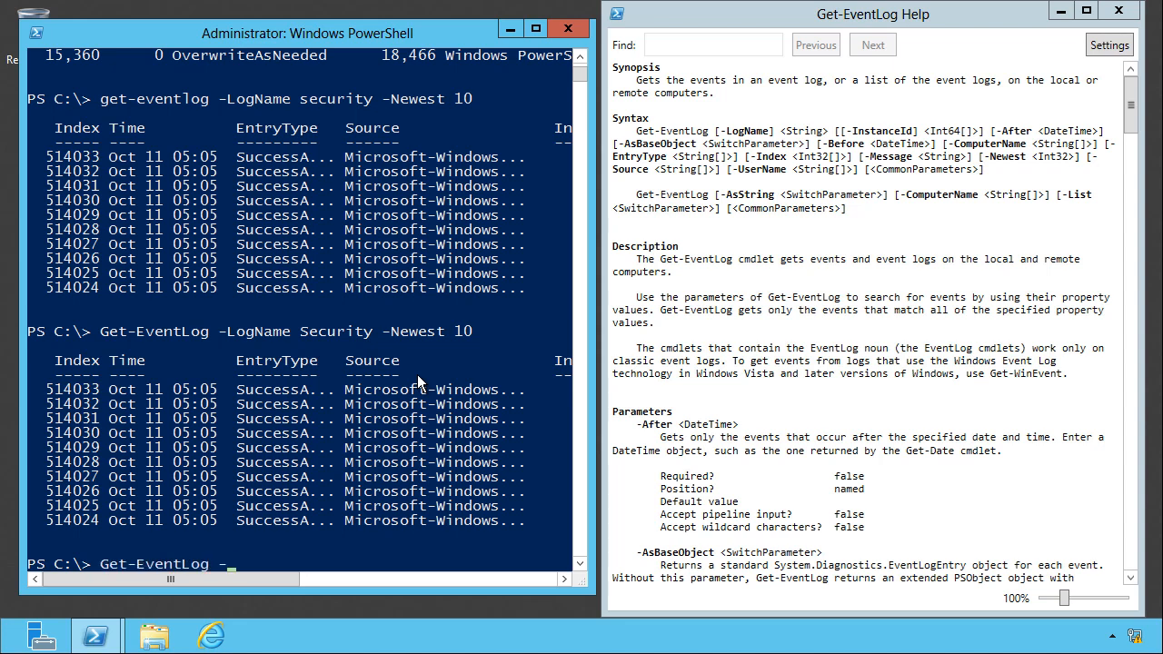
text(Lo)
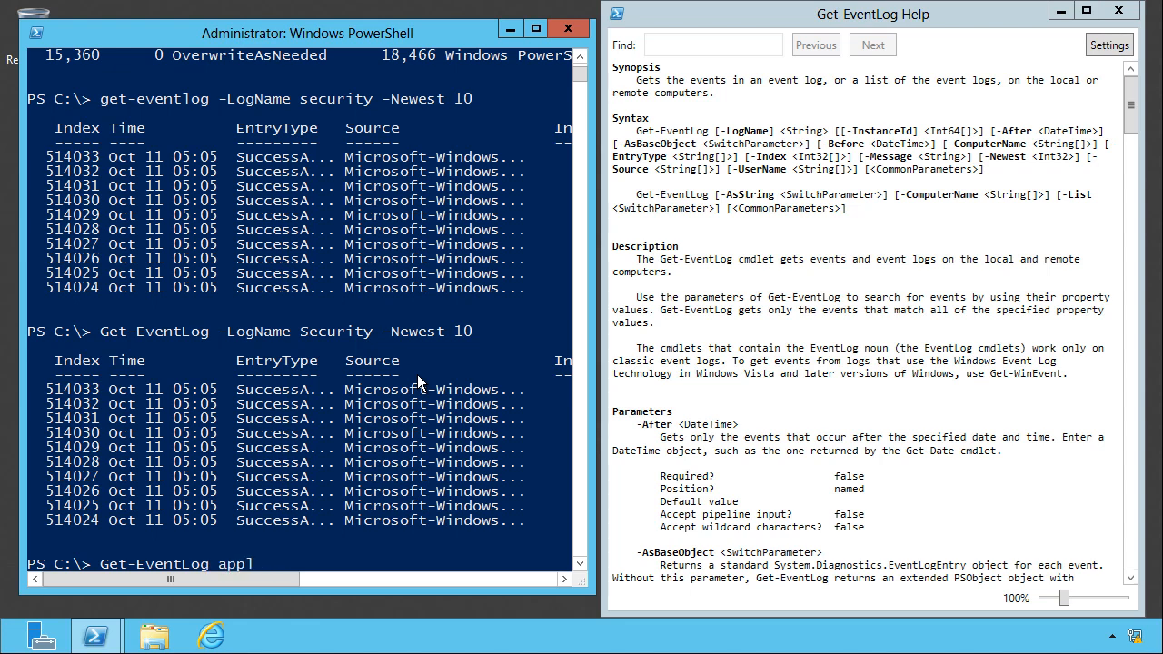
text(ication)
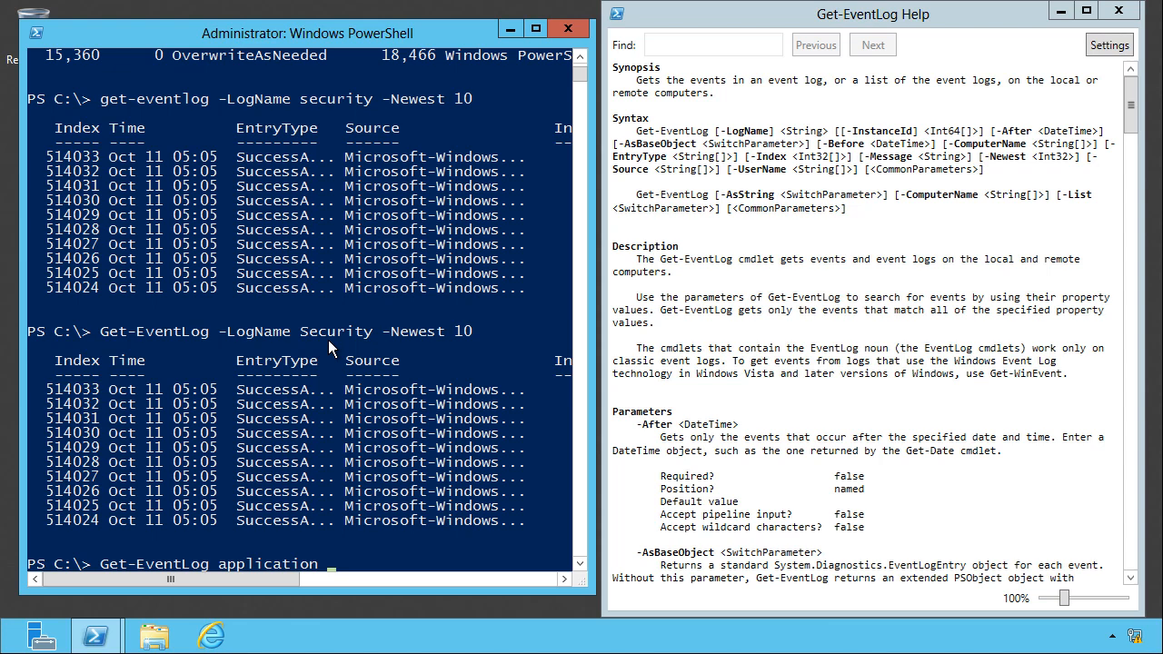
text(-Newest 5)
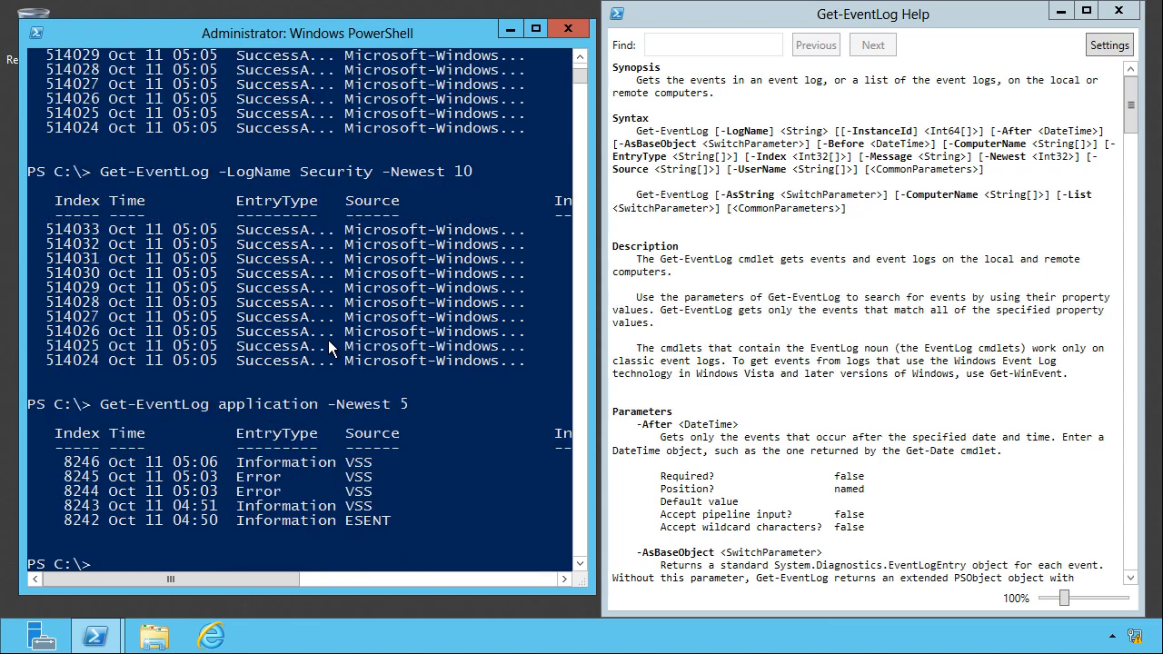
text(Get-EventLog application -Newest)
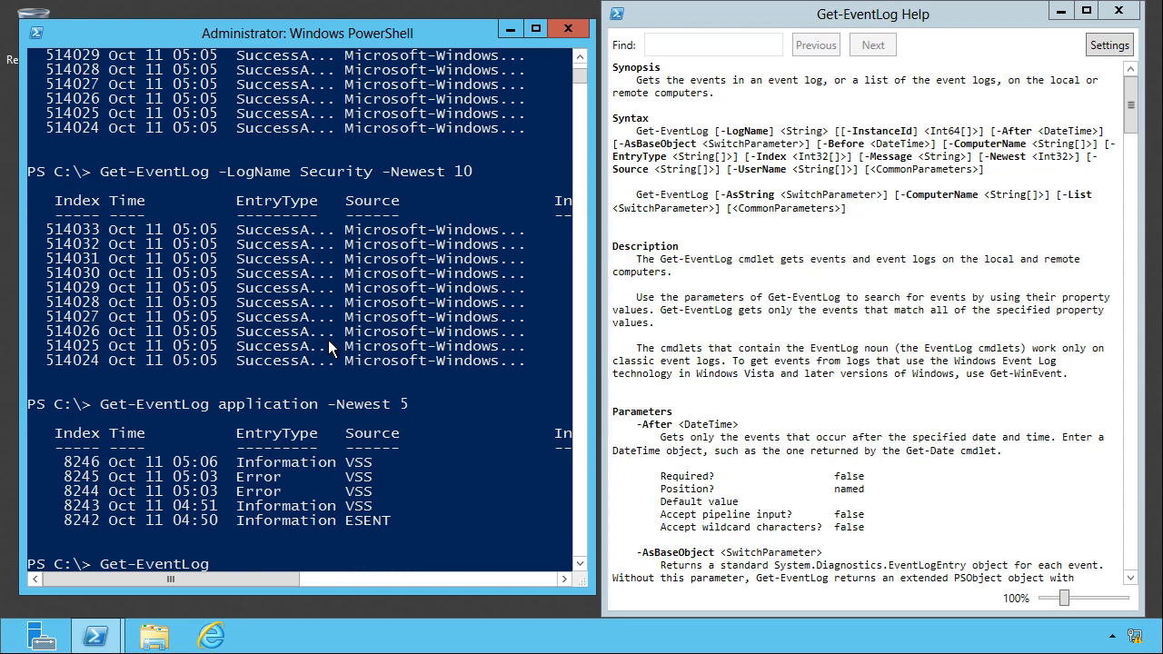
Rerun it as Get-EventLog -newest 5 -LogName application, then begin a Get-EventLog -ComputerName command
text(-newest 5)
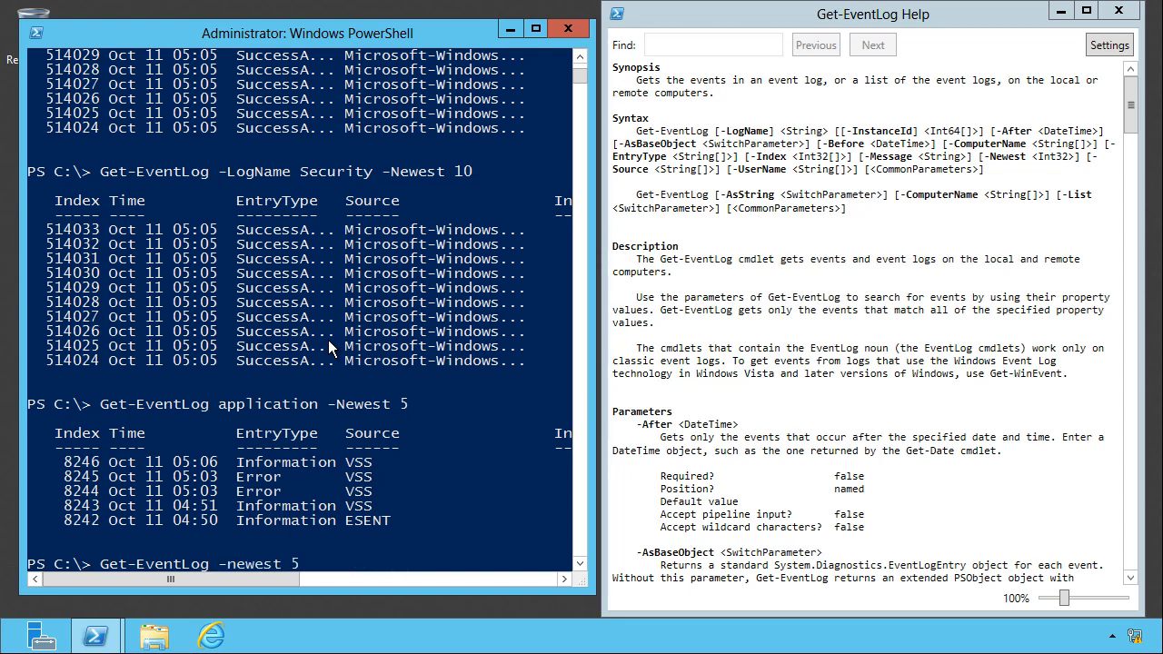
text(application)
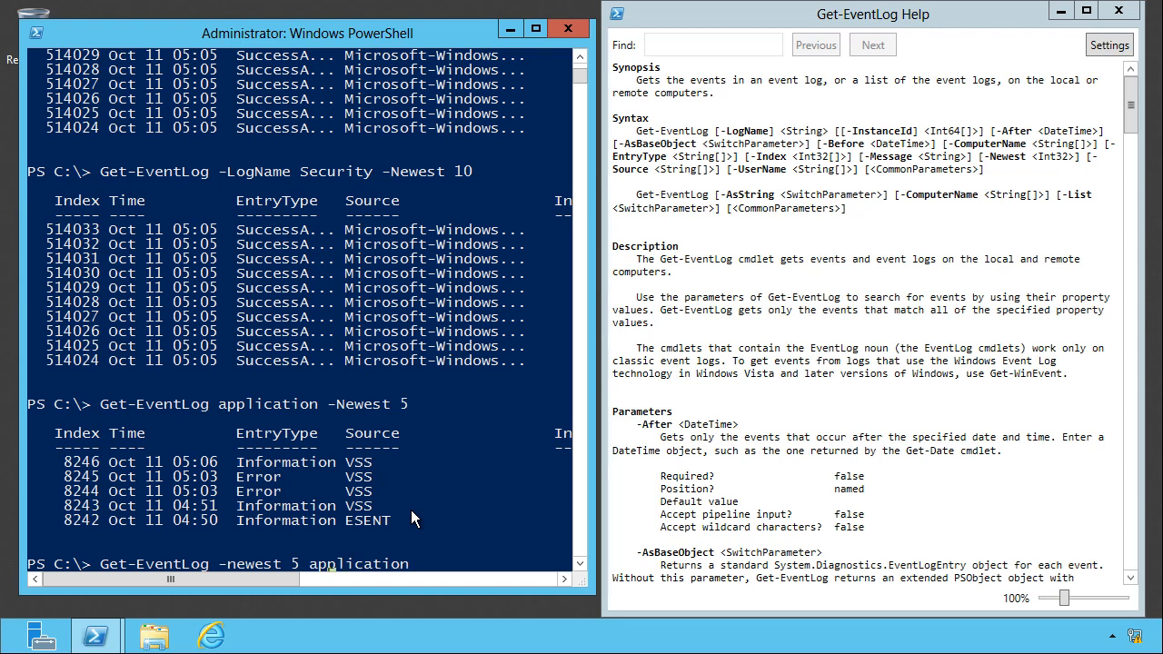
text(-LogName)
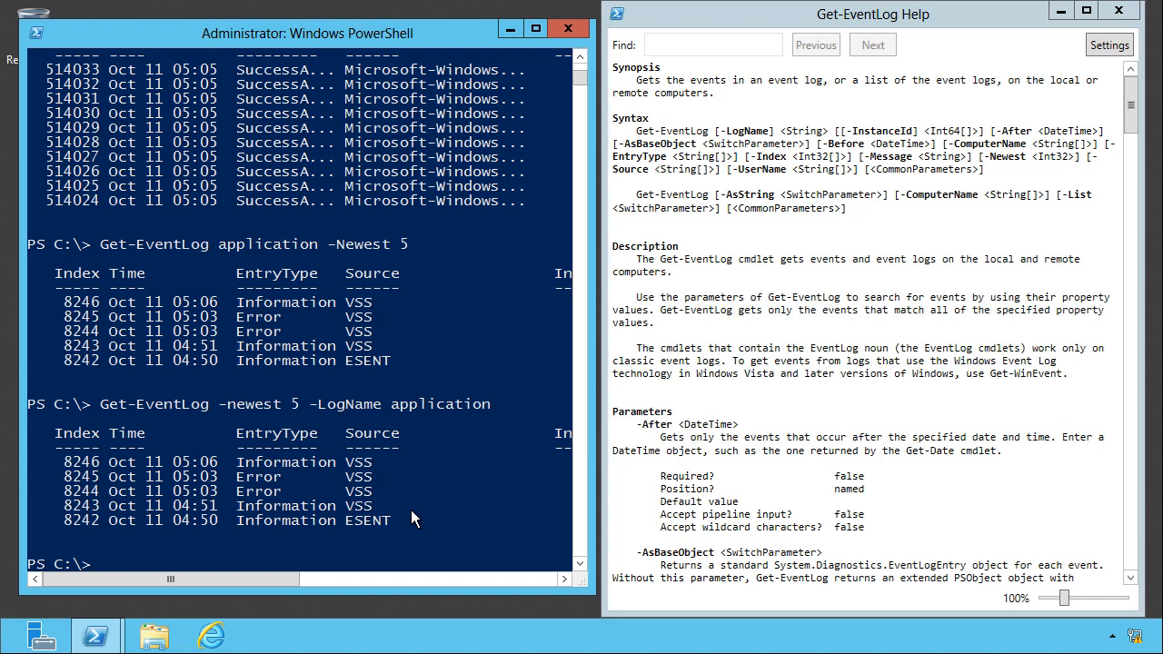
text(get-eventl)
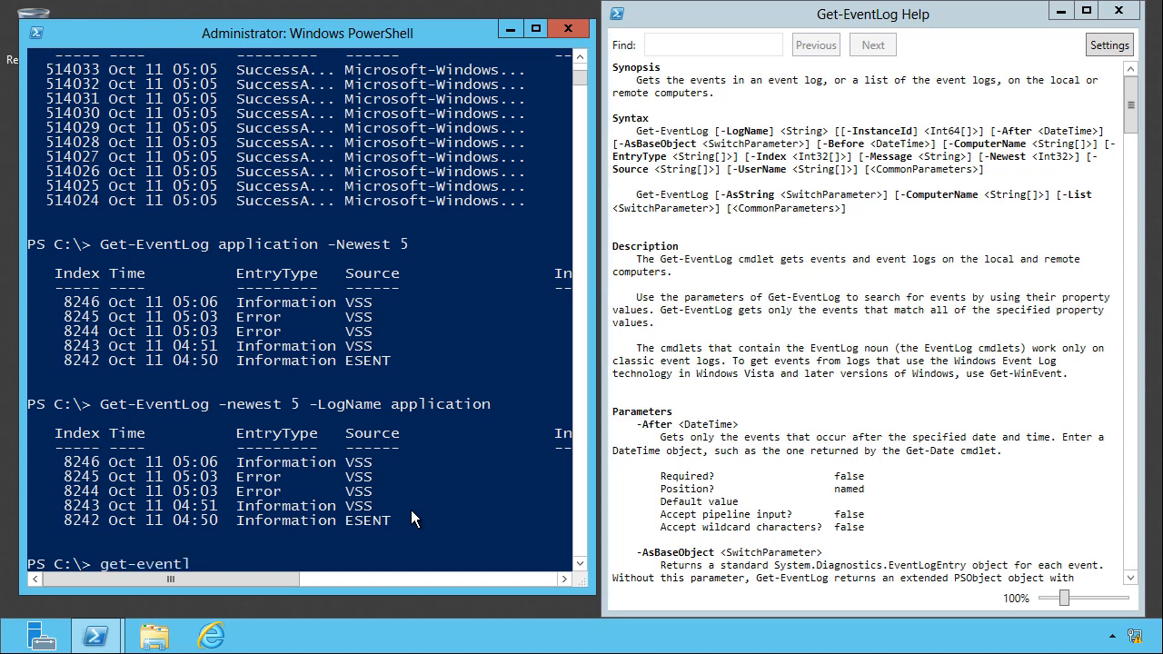
text(Get-EventLog -ComputerName)
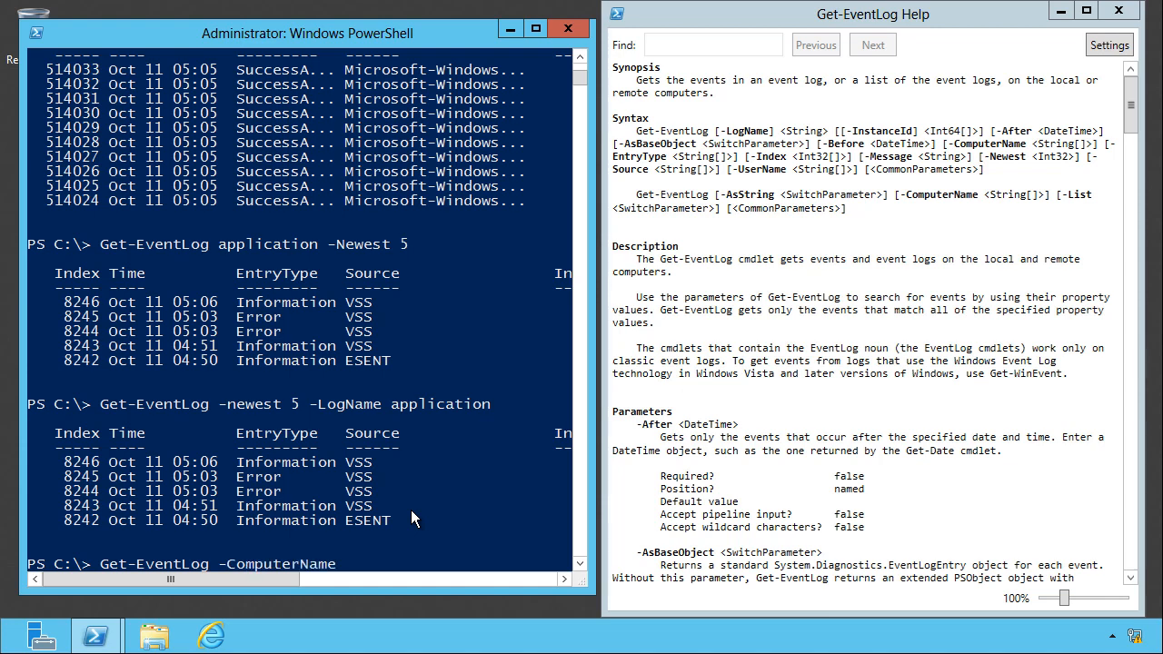